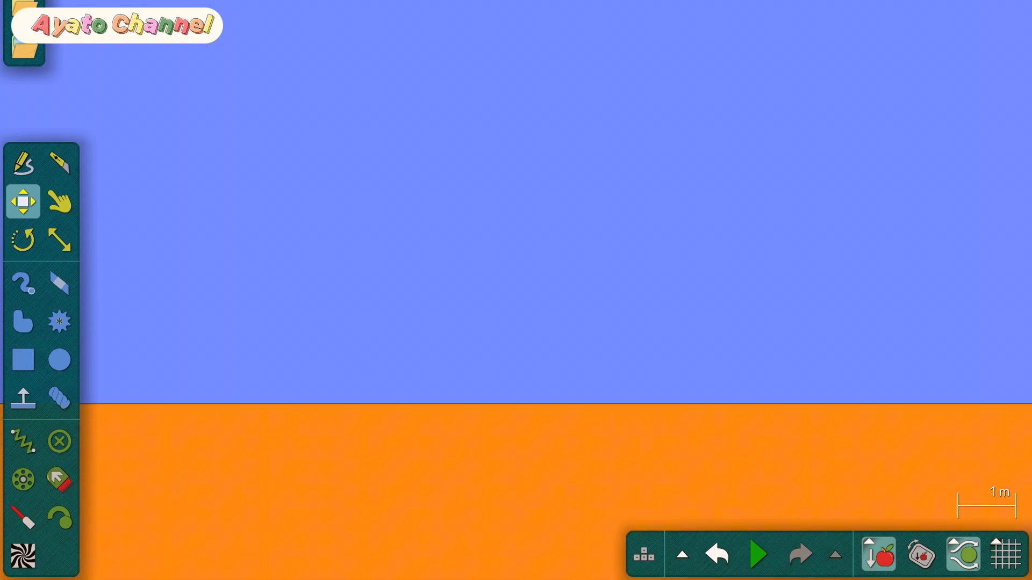
# Step: Load the saved scene of square-root number block characters on a green floor
pyautogui.click(756, 554)
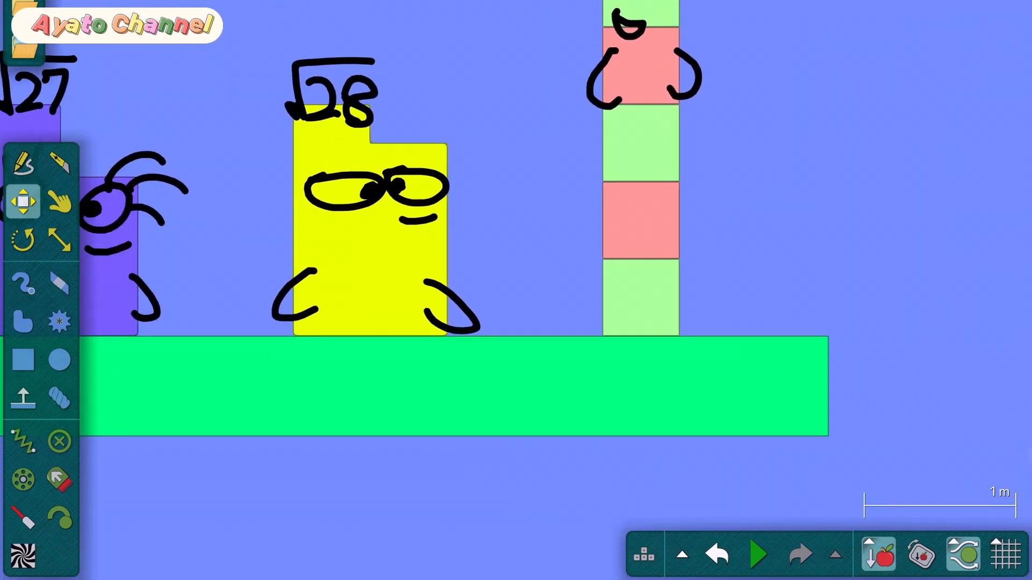
pyautogui.click(757, 552)
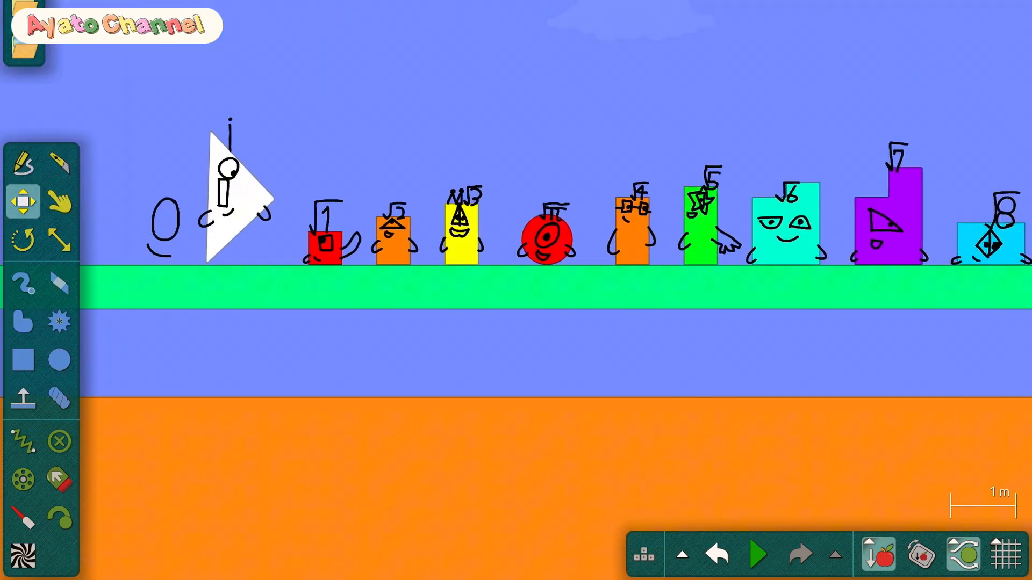
# Step: Run the simulation and bring up editing options for the orange √4 block
pyautogui.click(757, 553)
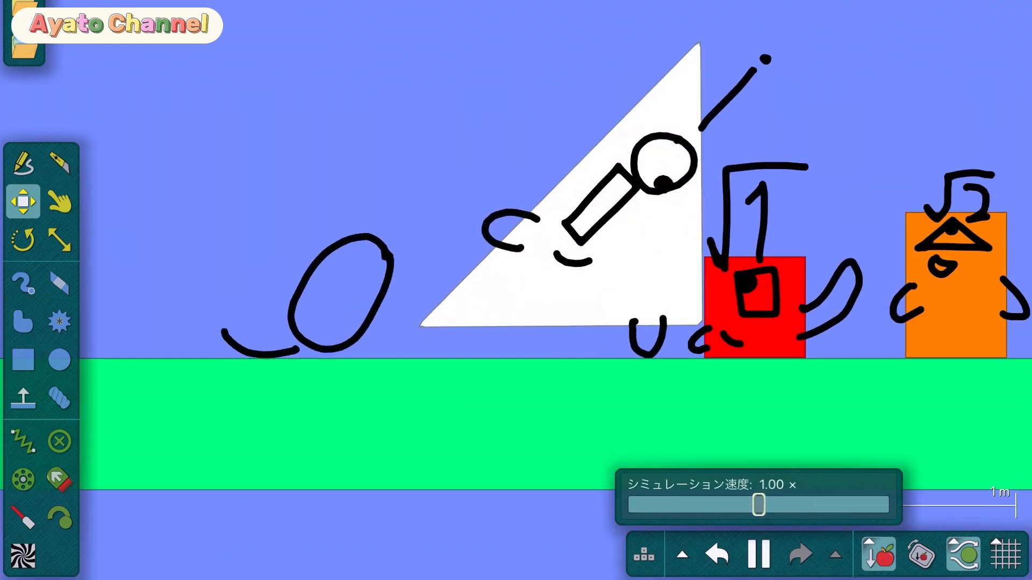
pyautogui.click(59, 201)
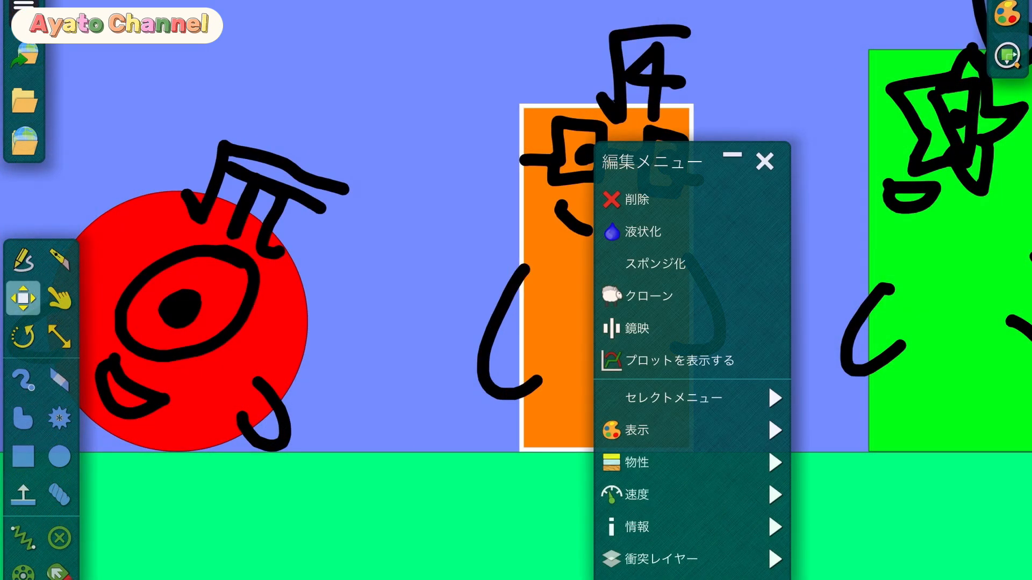
# Step: Recolour the √7 block in stripes and draw a knife stroke across the green floor
pyautogui.click(764, 162)
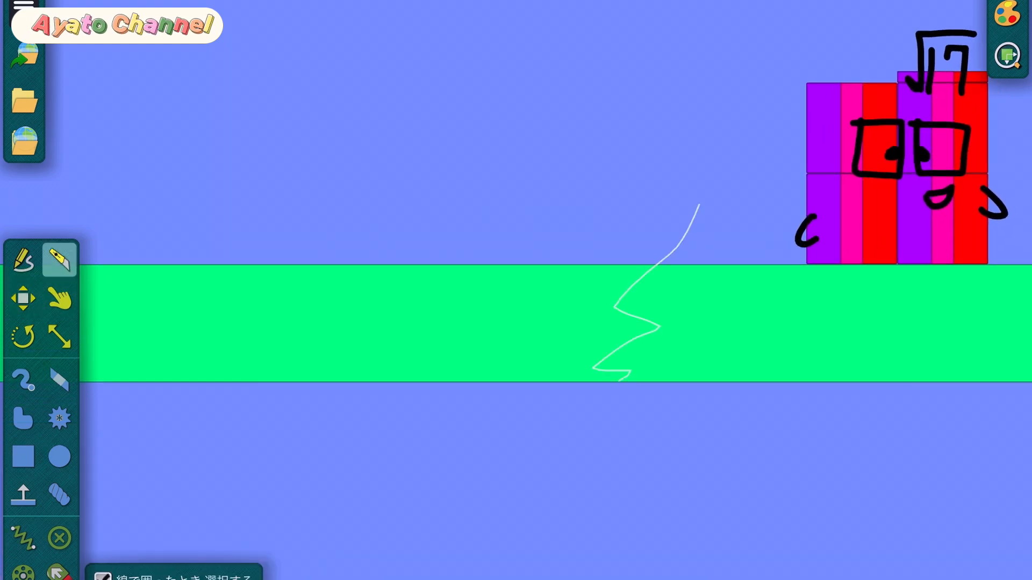
# Step: Split the green floor into two pieces and set the background to dark grey
pyautogui.rightClick(682, 323)
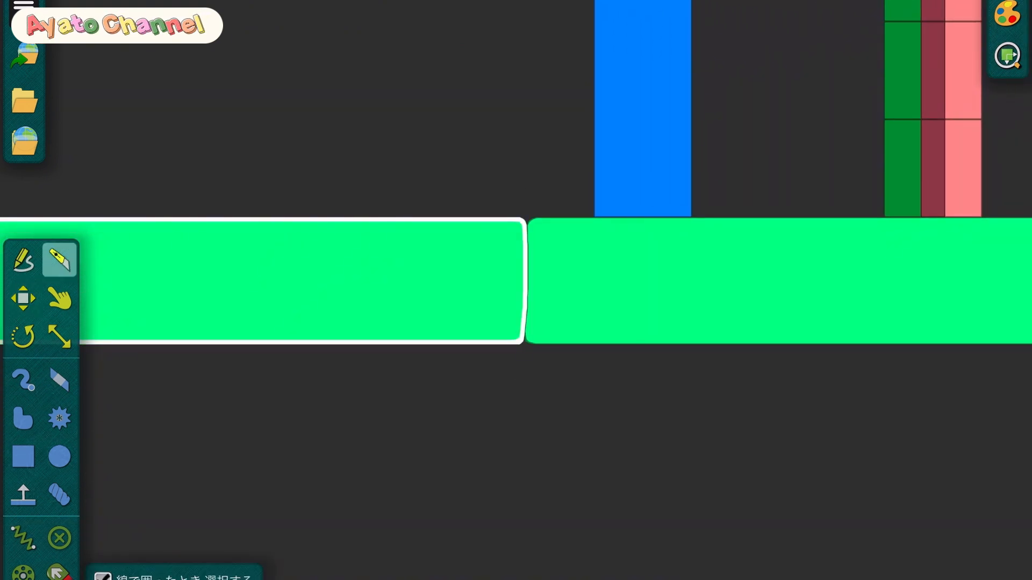
# Step: Change the scene background colour from dark grey to bright turquoise
pyautogui.click(490, 430)
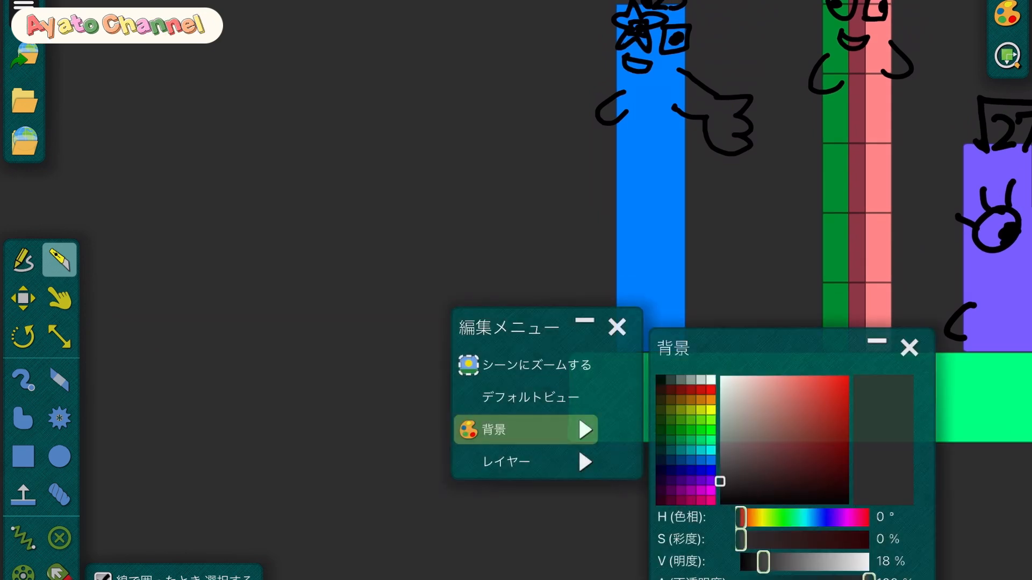
pyautogui.moveTo(763, 561); pyautogui.dragTo(793, 561)
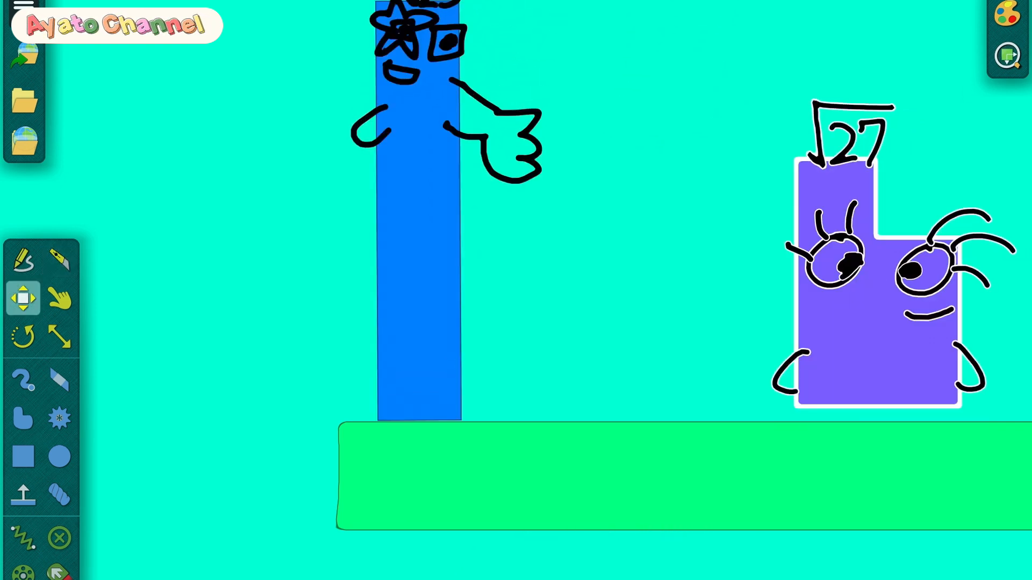
# Step: Move the √27 block left and slice the yellow √8 block with the knife
pyautogui.moveTo(875, 263); pyautogui.dragTo(731, 251)
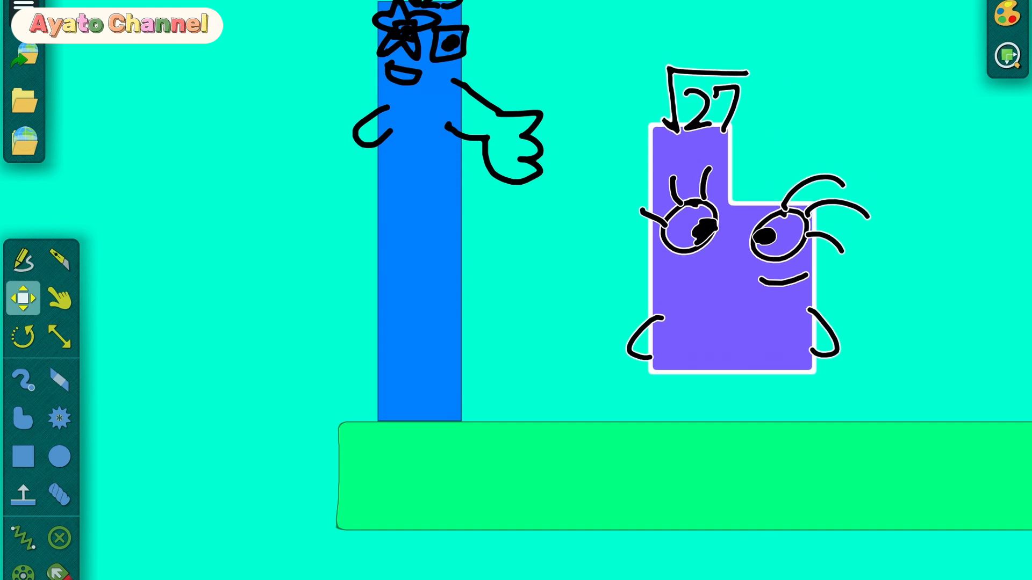
pyautogui.moveTo(744, 244); pyautogui.dragTo(717, 244)
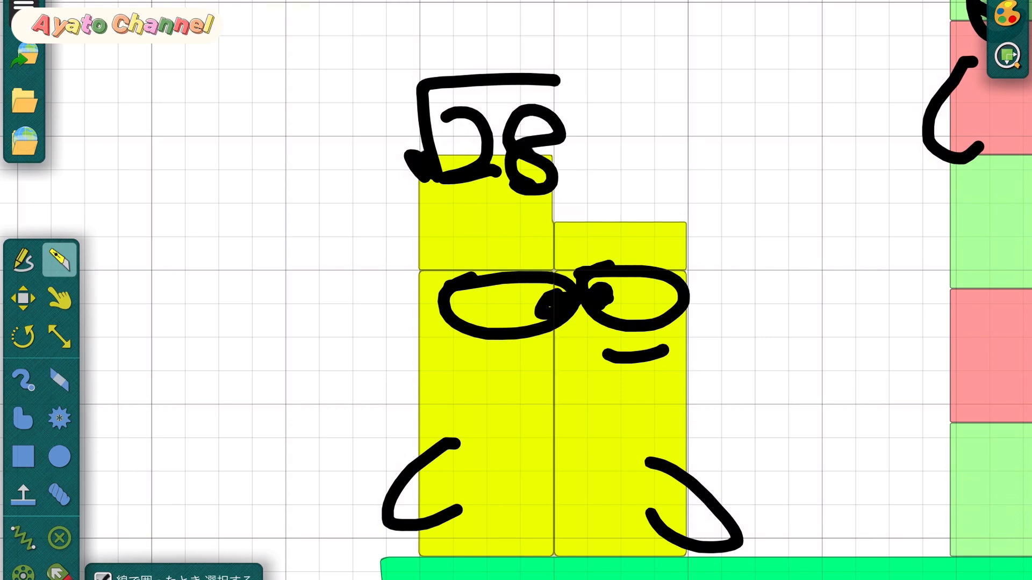
pyautogui.moveTo(353, 405); pyautogui.dragTo(720, 434)
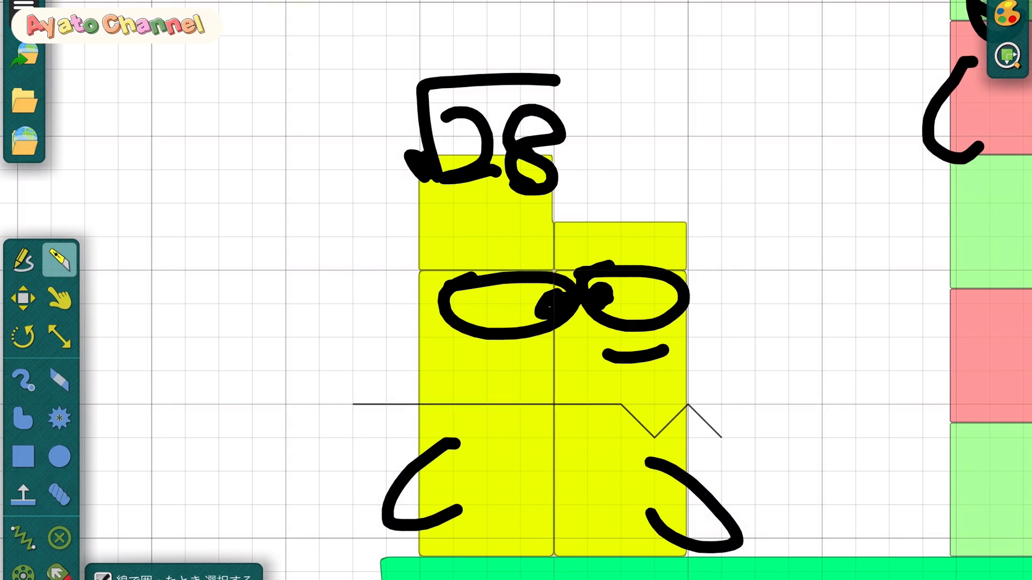